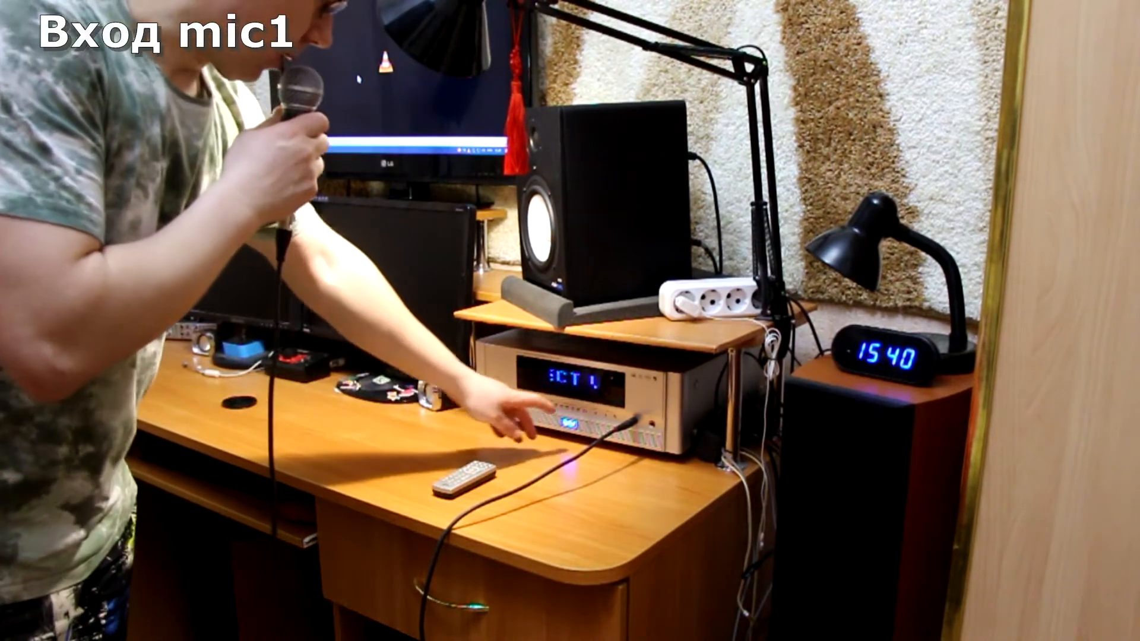
left_click(567, 418)
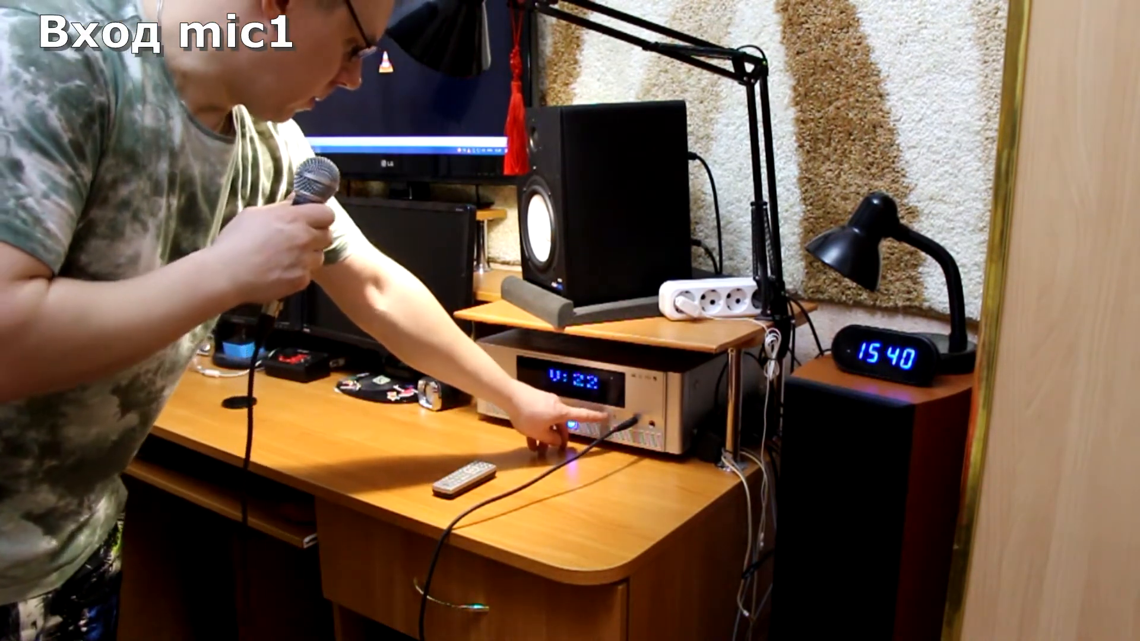